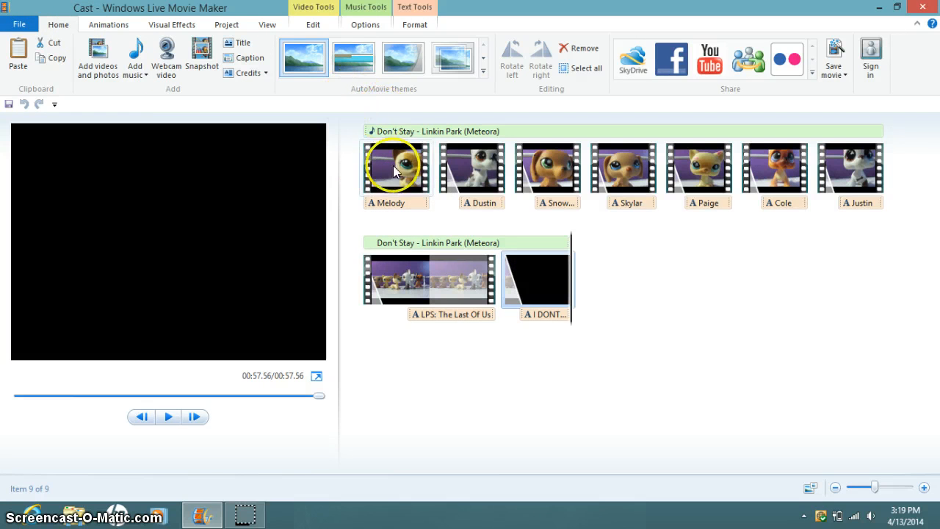
mouse_move(429, 191)
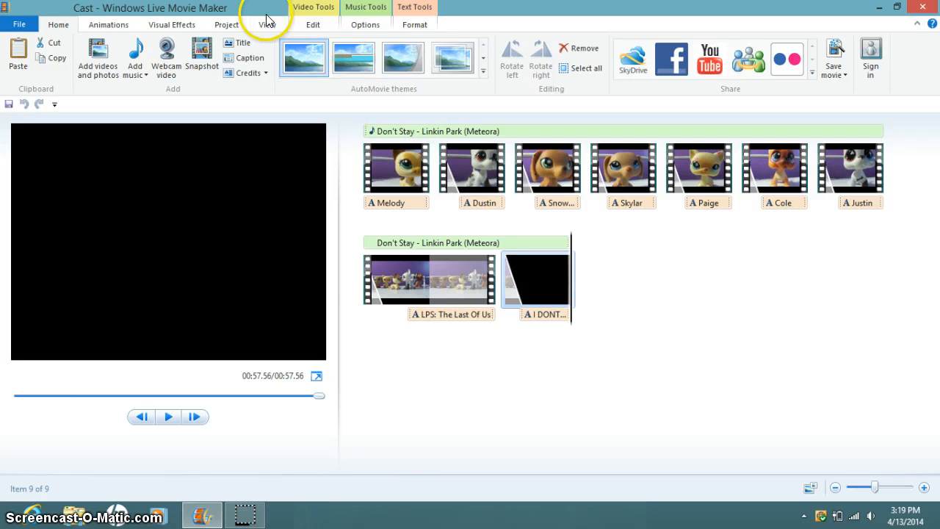
Show the View ribbon options and nudge the system volume up to 98.
click(267, 23)
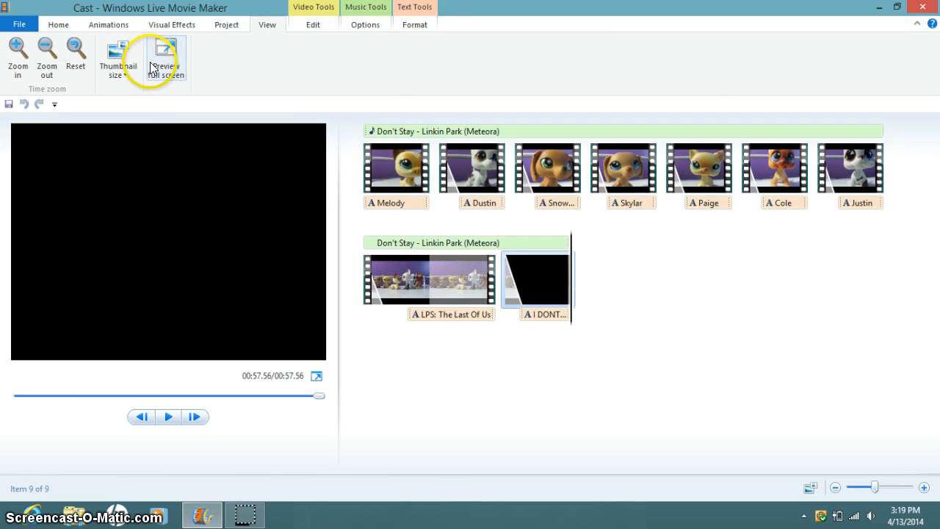
mouse_move(168, 59)
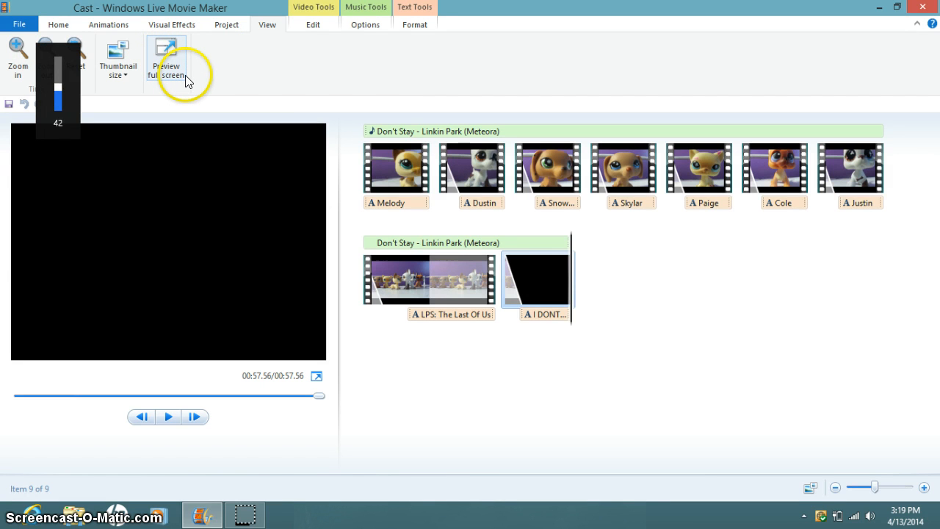
drag(59, 96, 59, 61)
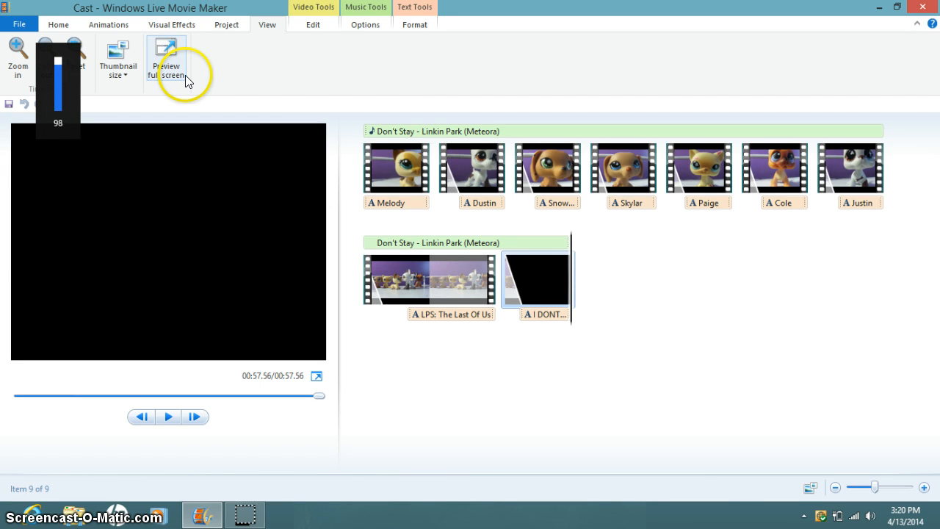
mouse_move(266, 132)
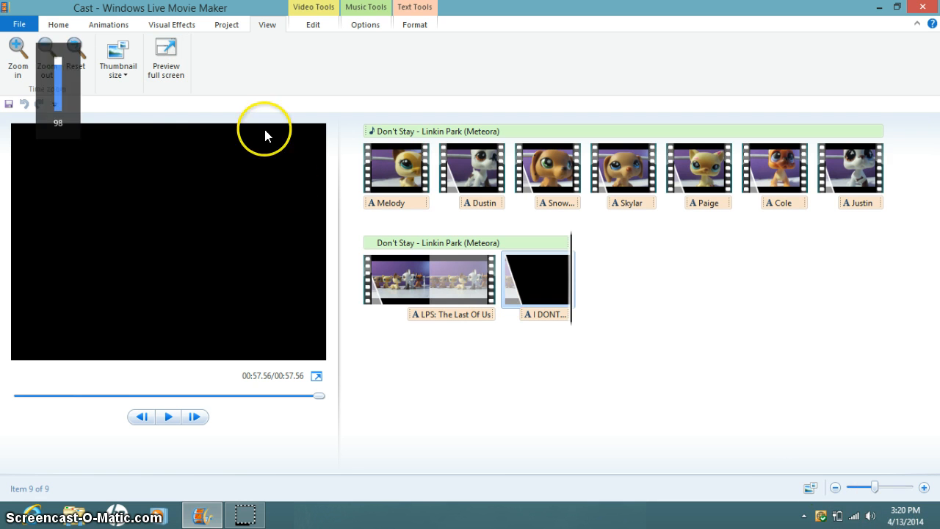
Watch the Cast movie in full-screen preview, then return to the editor.
click(164, 62)
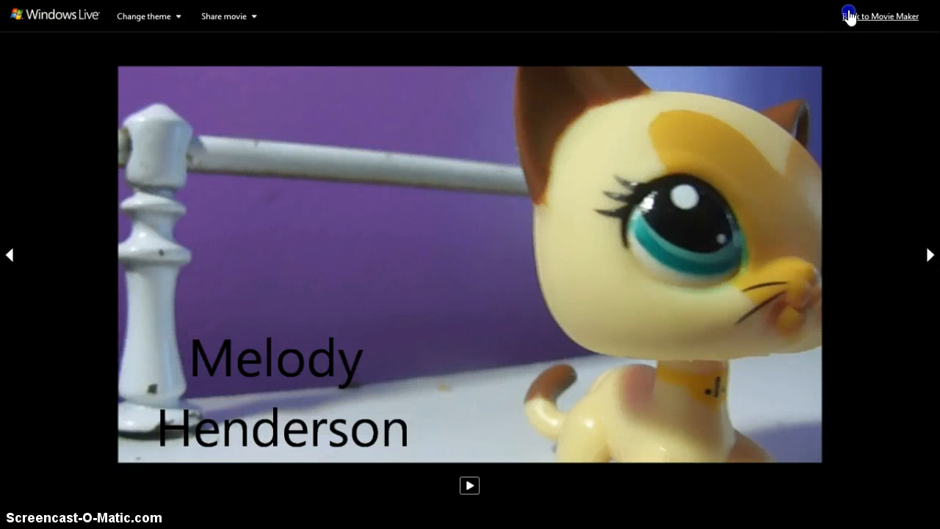
click(881, 16)
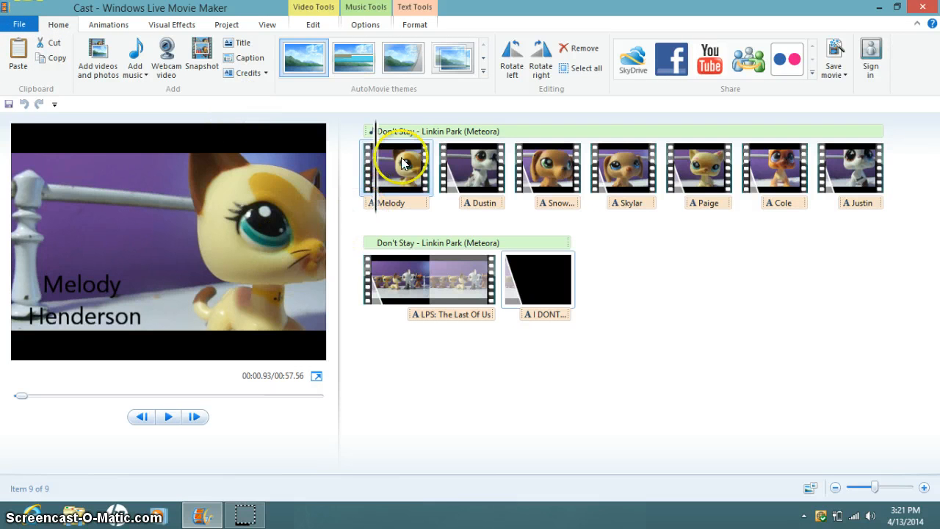
mouse_move(419, 154)
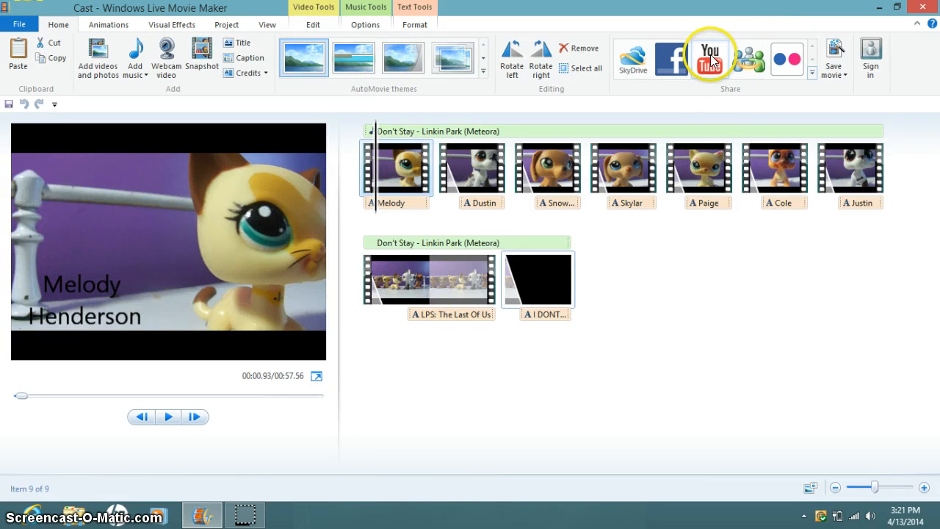
click(709, 57)
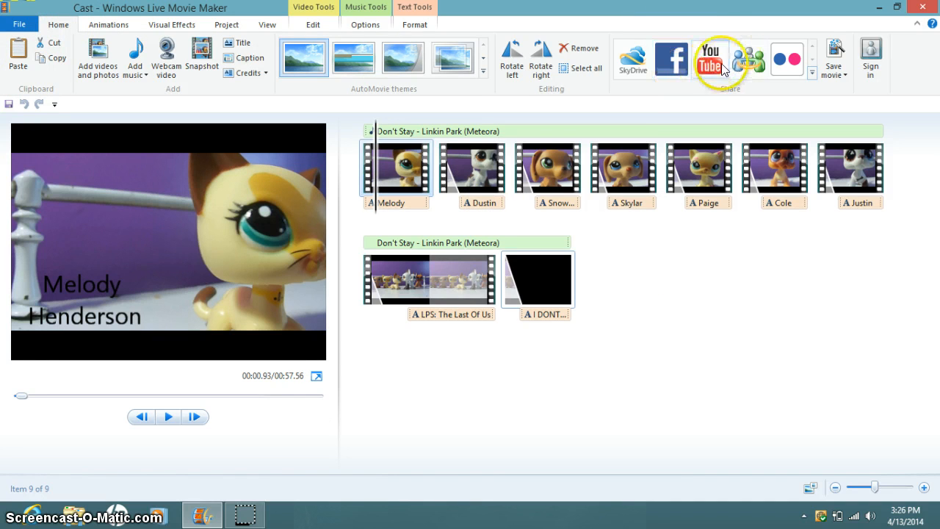
Try publishing to YouTube at 960 x 720, signing in as 'lpsfo', and dismiss the failed-publish error.
click(708, 60)
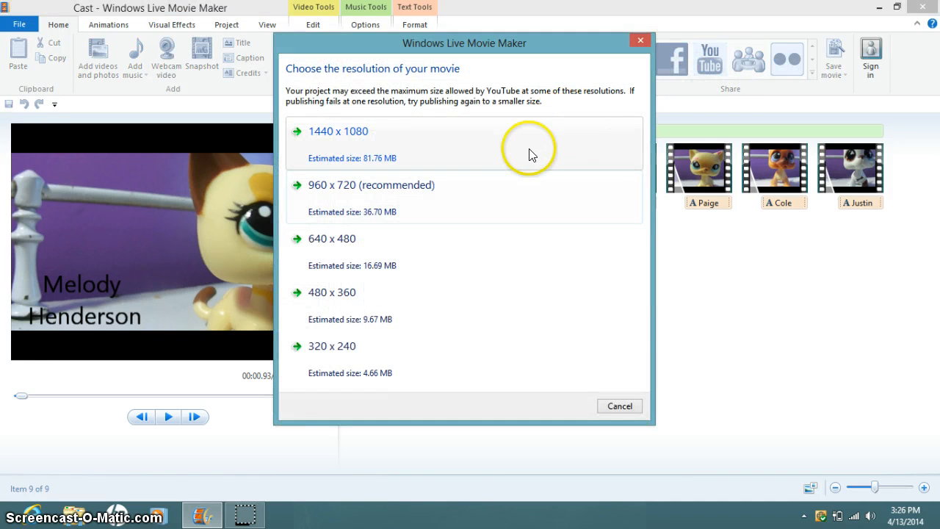
mouse_move(497, 192)
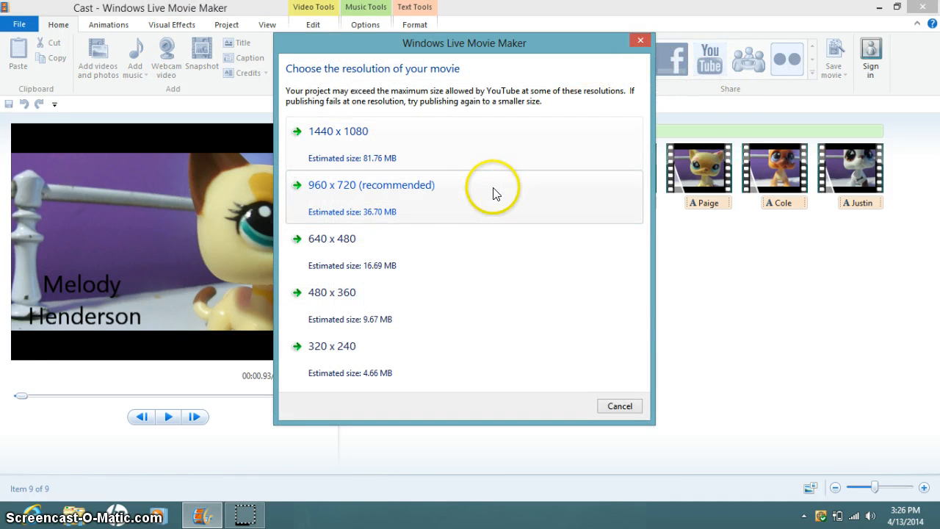
mouse_move(487, 249)
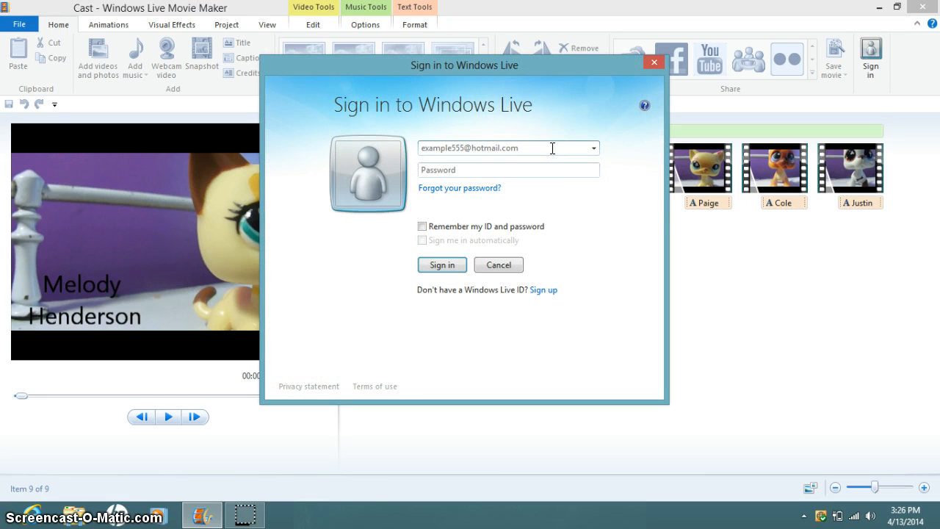
text(lpsfo)
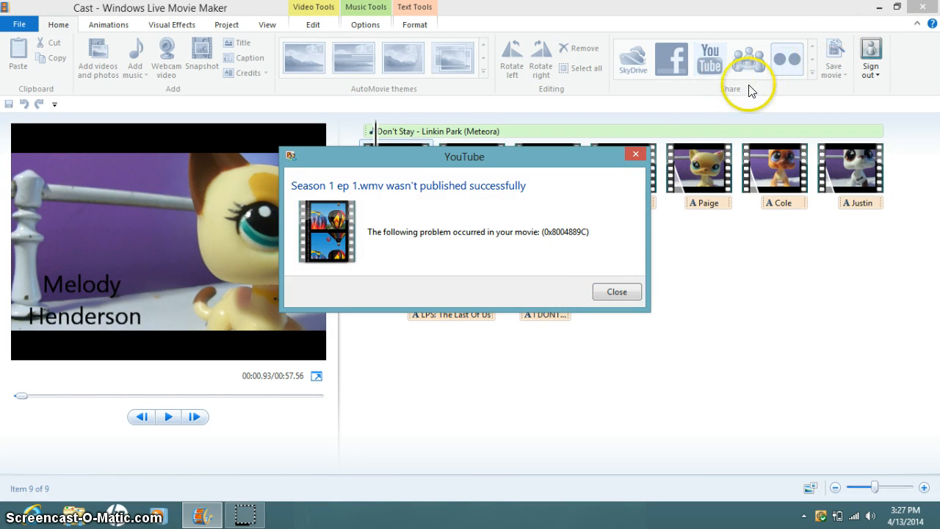
mouse_move(630, 154)
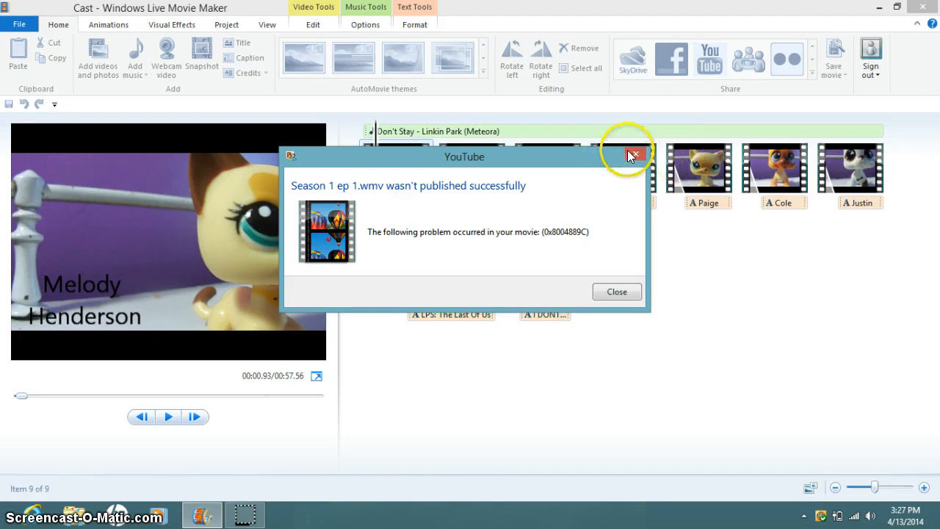
click(633, 155)
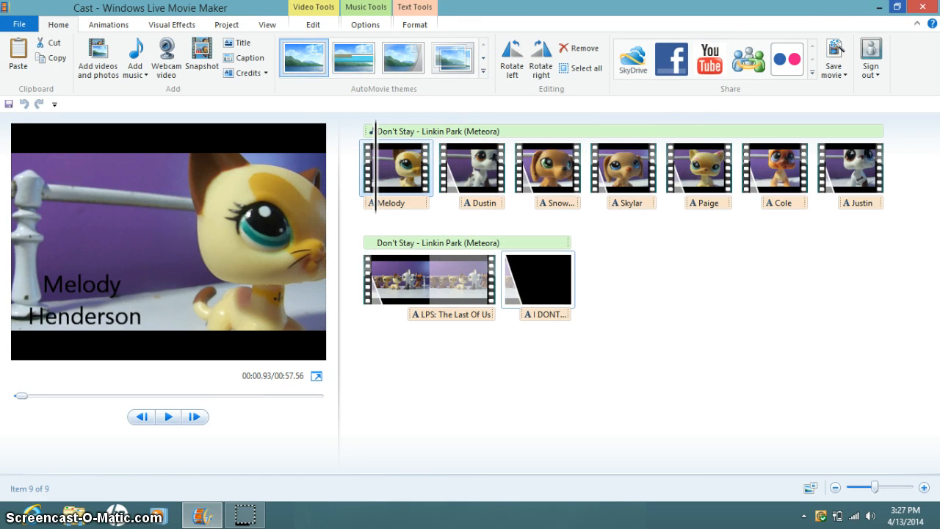
click(670, 59)
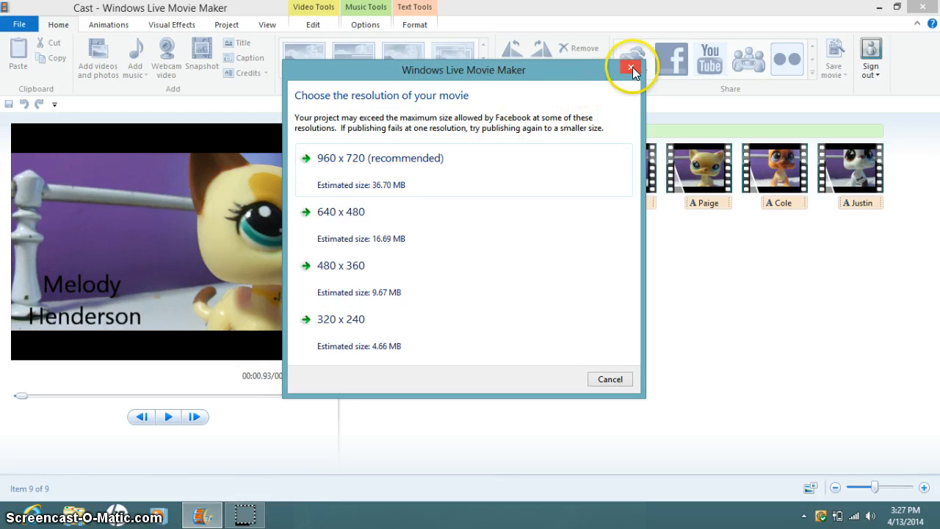
click(633, 71)
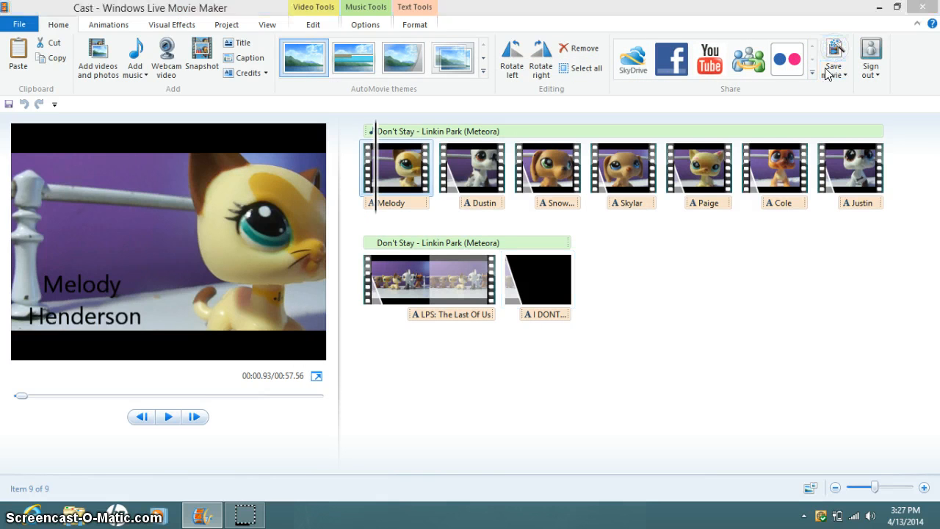
Save the movie as 'Cast' into Libraries > Videos > LPS The Last Of Us and start the save.
click(833, 55)
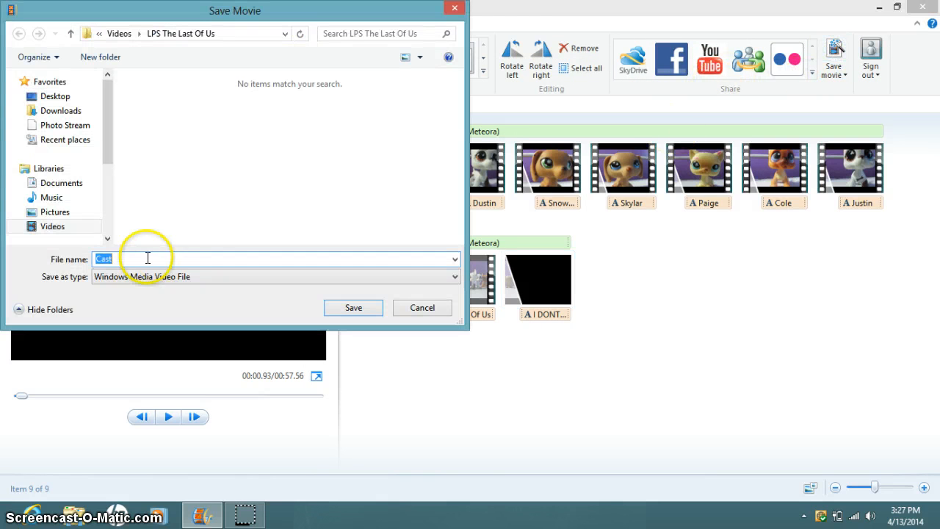
mouse_move(352, 306)
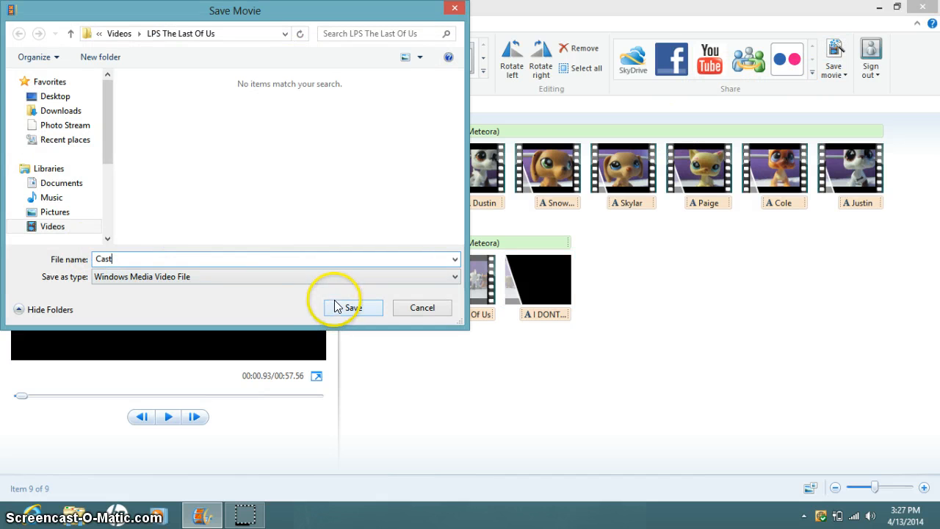
click(50, 167)
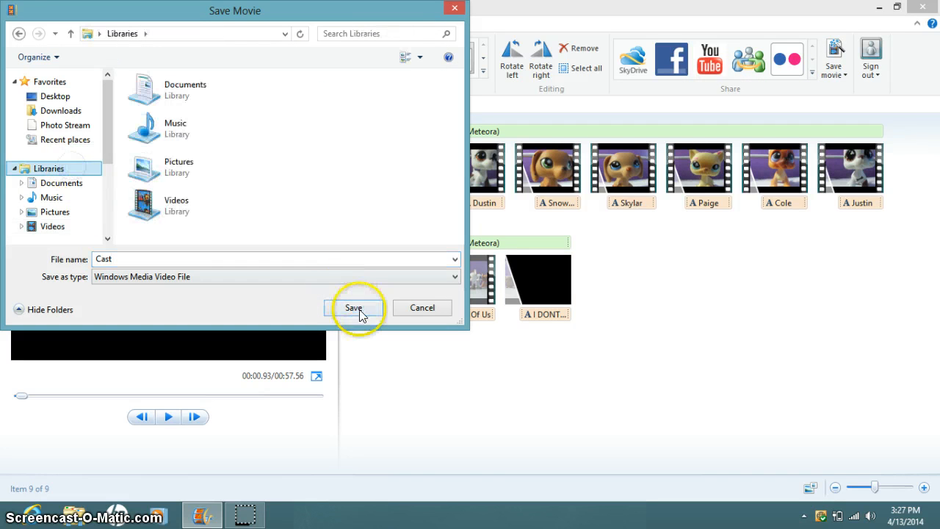
mouse_move(297, 205)
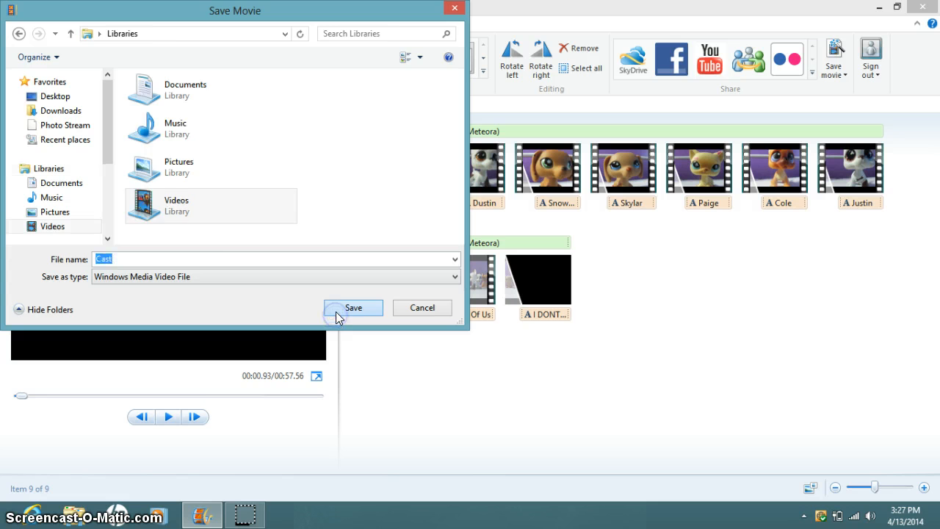
double_click(176, 206)
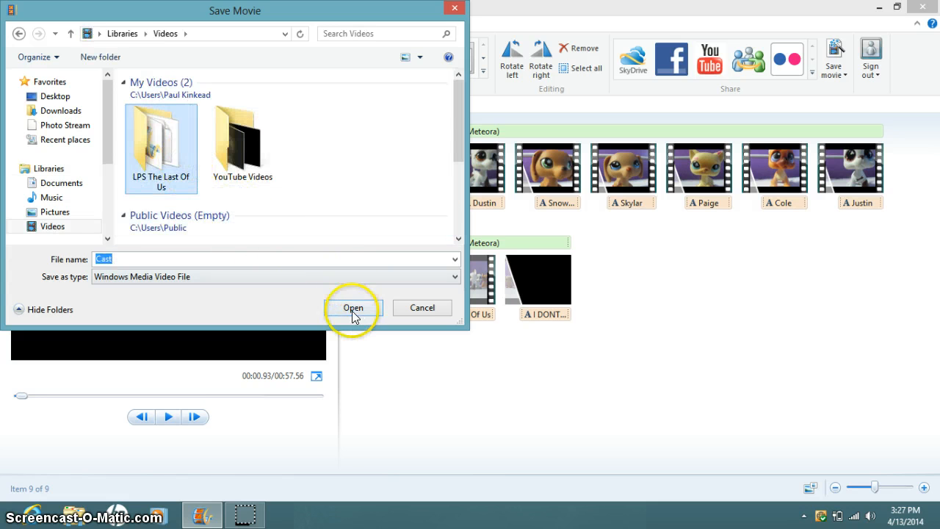
click(352, 307)
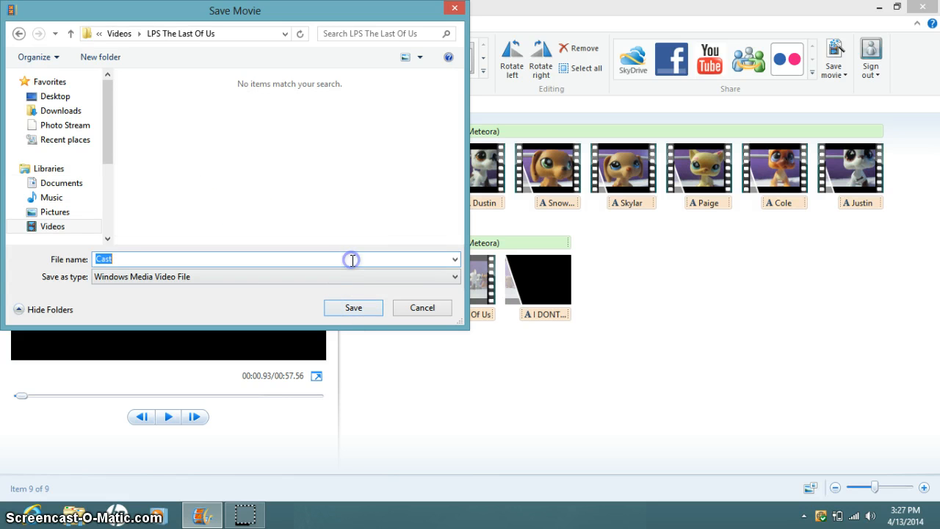
click(352, 306)
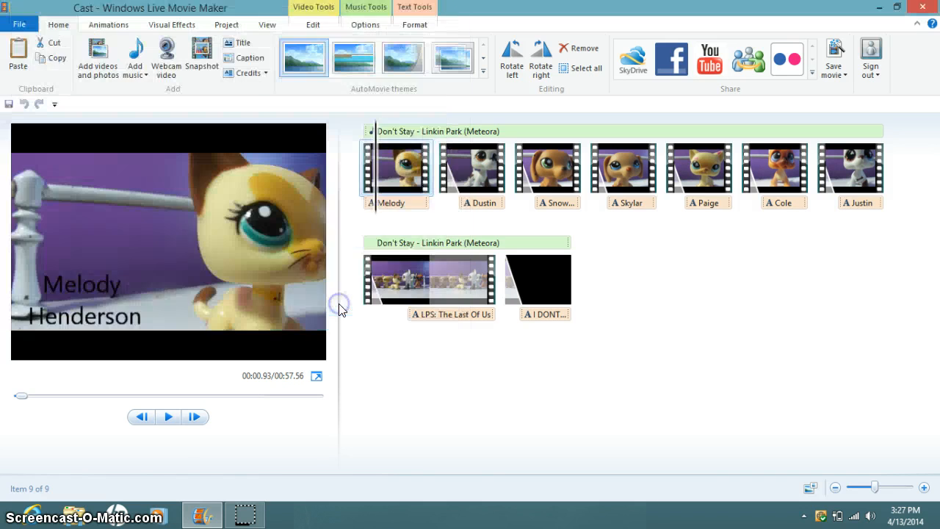
click(834, 62)
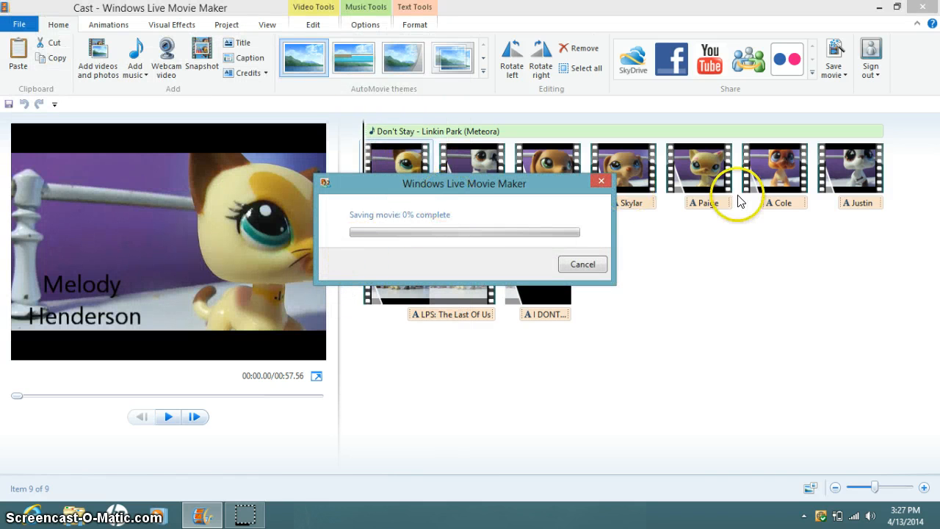
mouse_move(614, 247)
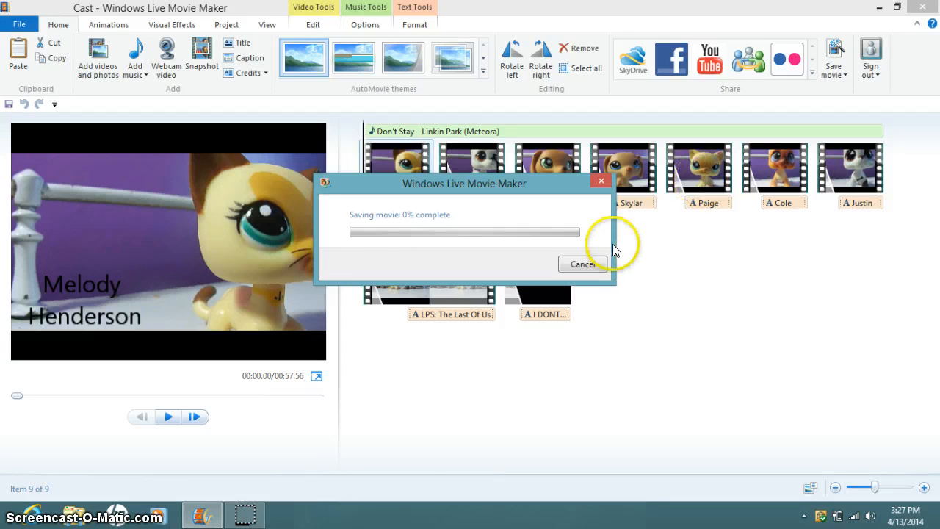
mouse_move(643, 232)
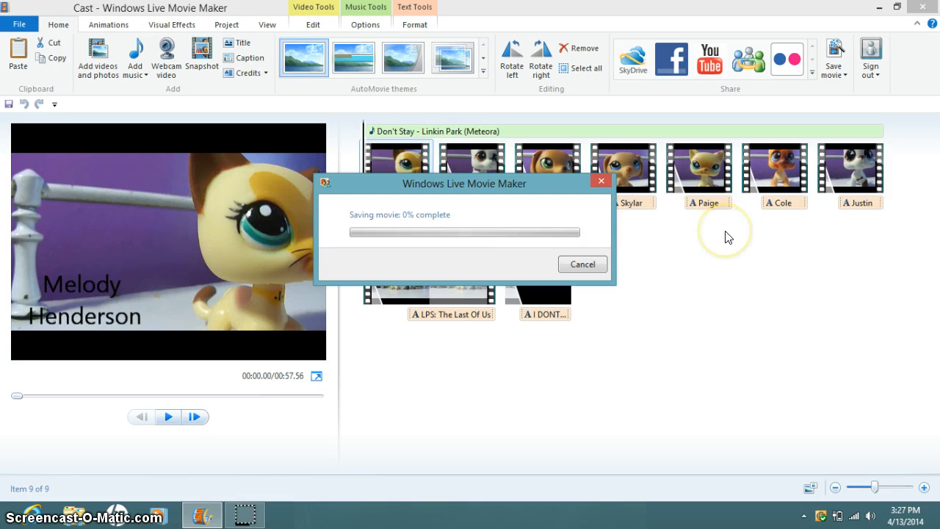
mouse_move(675, 223)
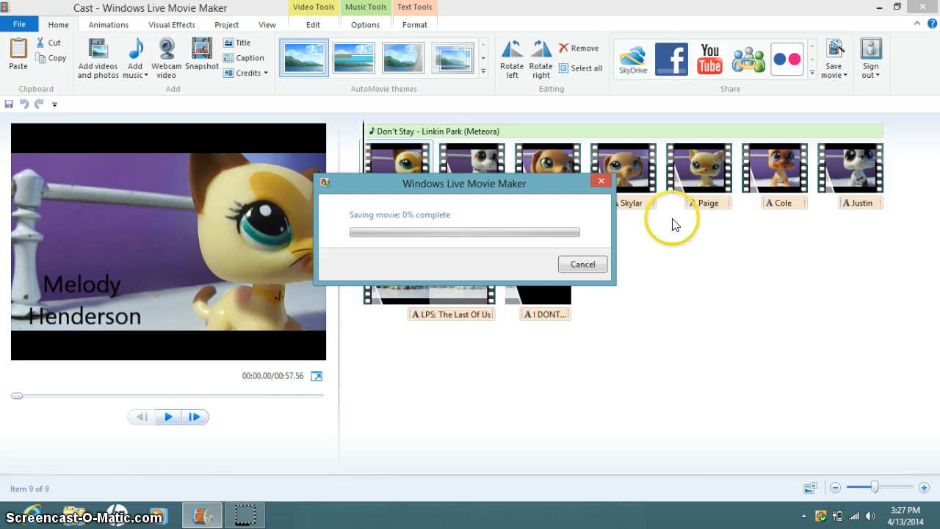
mouse_move(624, 184)
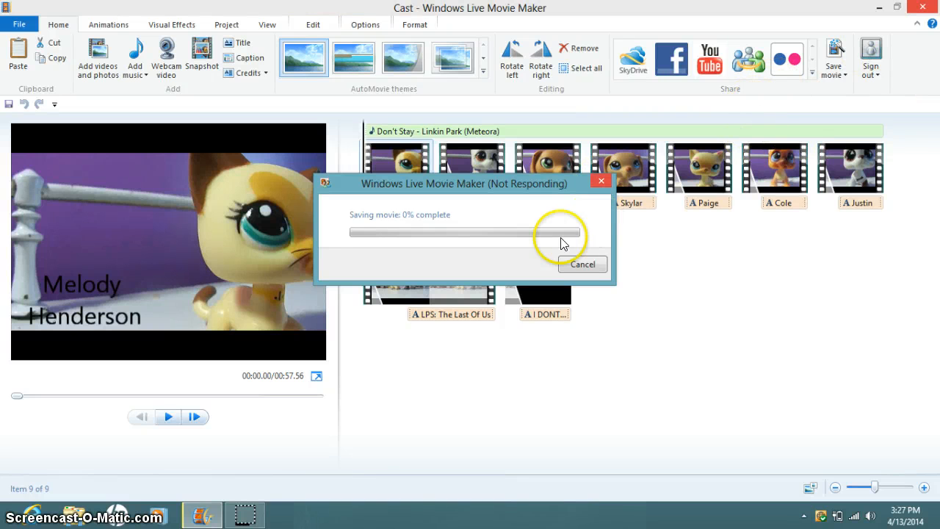
mouse_move(565, 223)
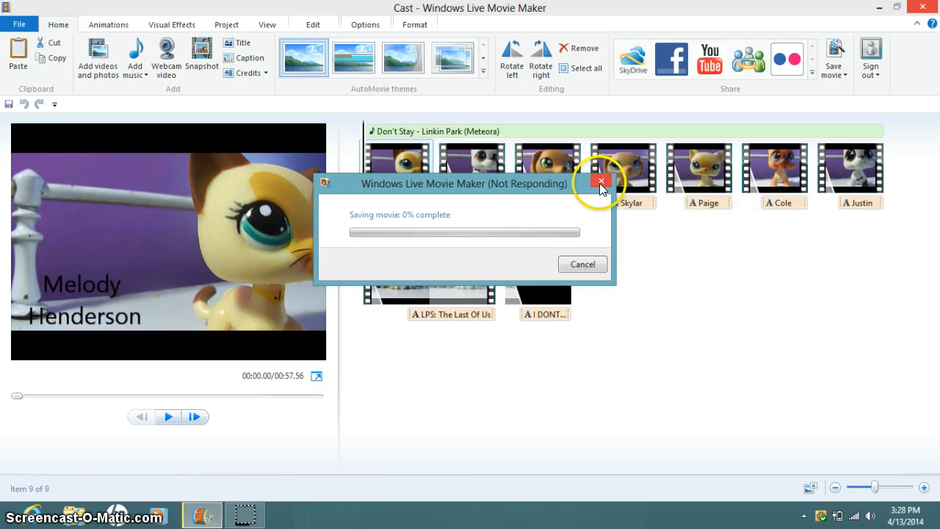
Close the frozen 0% saving window, bringing up the close-or-wait prompt.
click(600, 182)
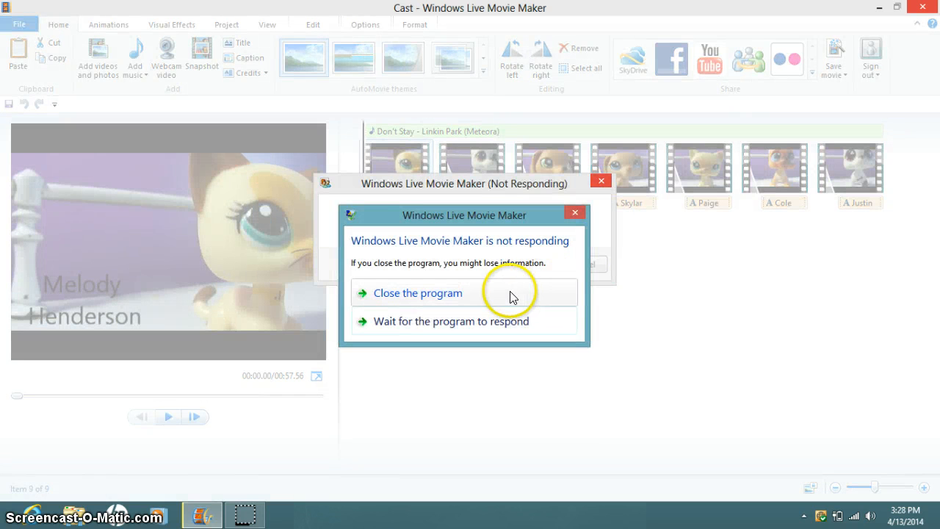